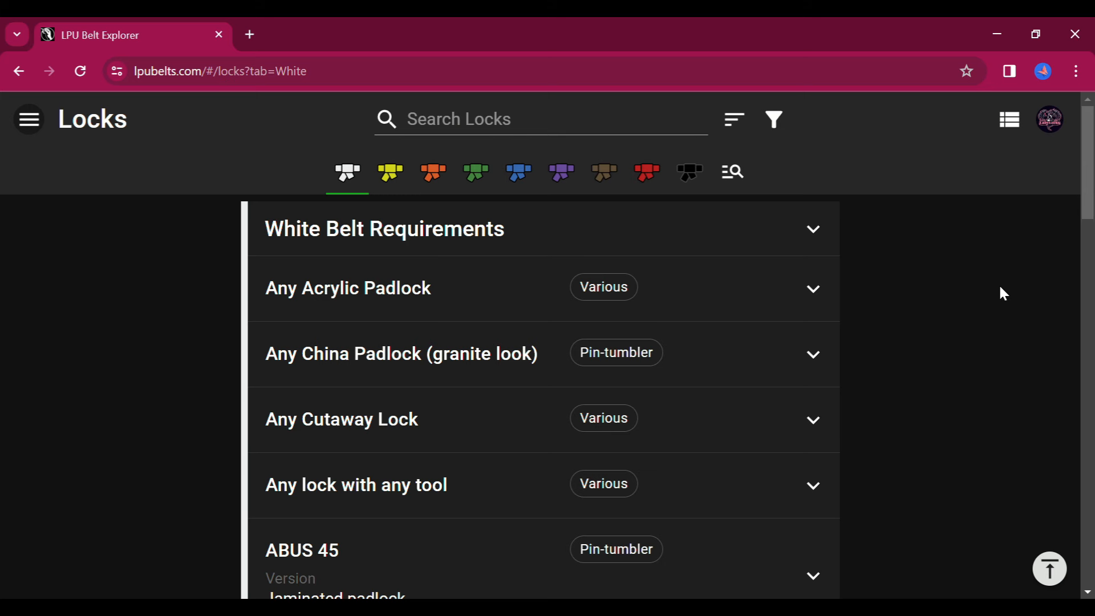
Step: Search the lock list for 'Abus ita' to find the ABUS Titalium locks
click(537, 119)
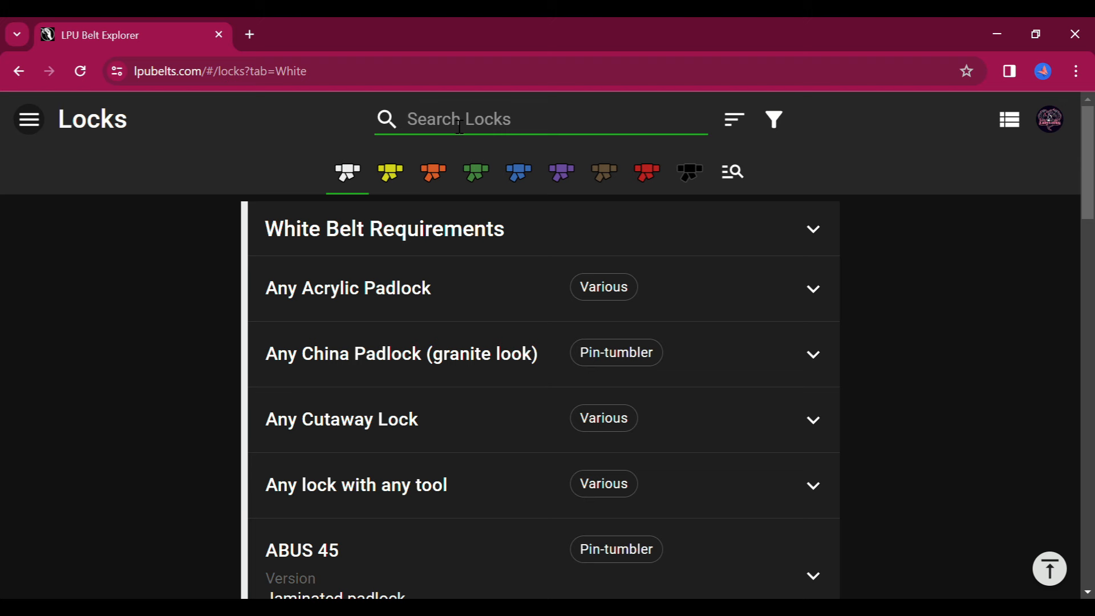
text(Abus ital)
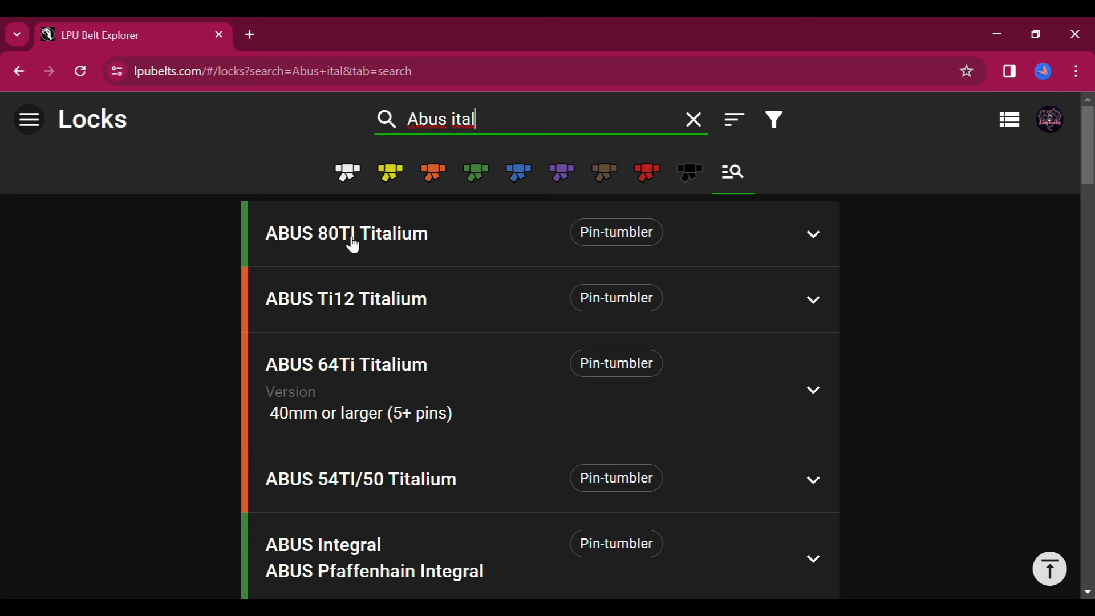
mouse_move(357, 251)
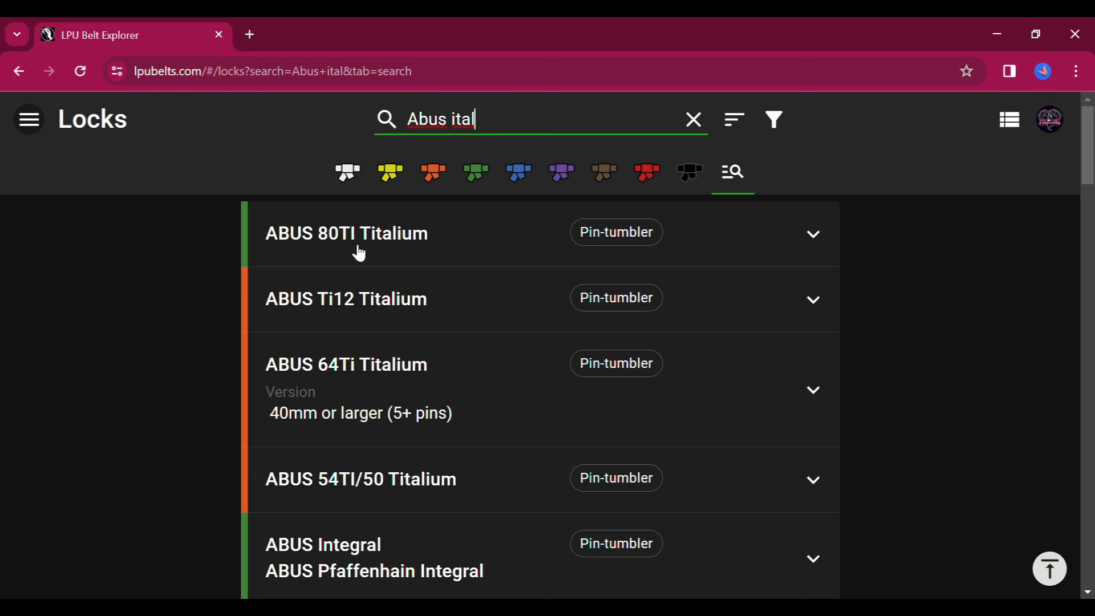
mouse_move(251, 266)
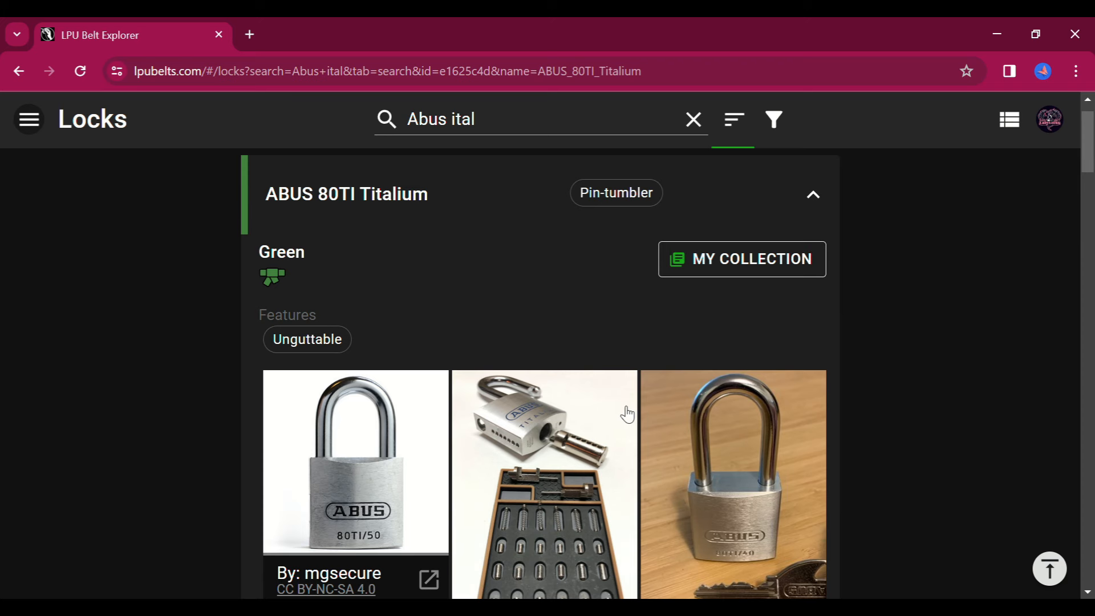
Step: Follow the ABUS 80TI Titalium entry's LockWiki link and read the article
scroll(down, 3)
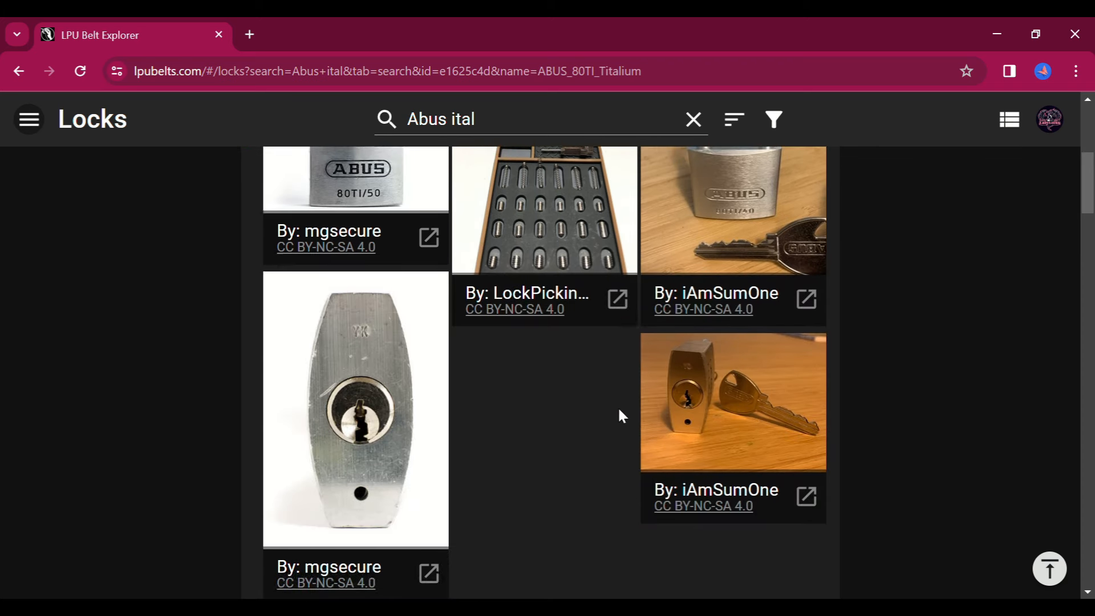
scroll(down, 3)
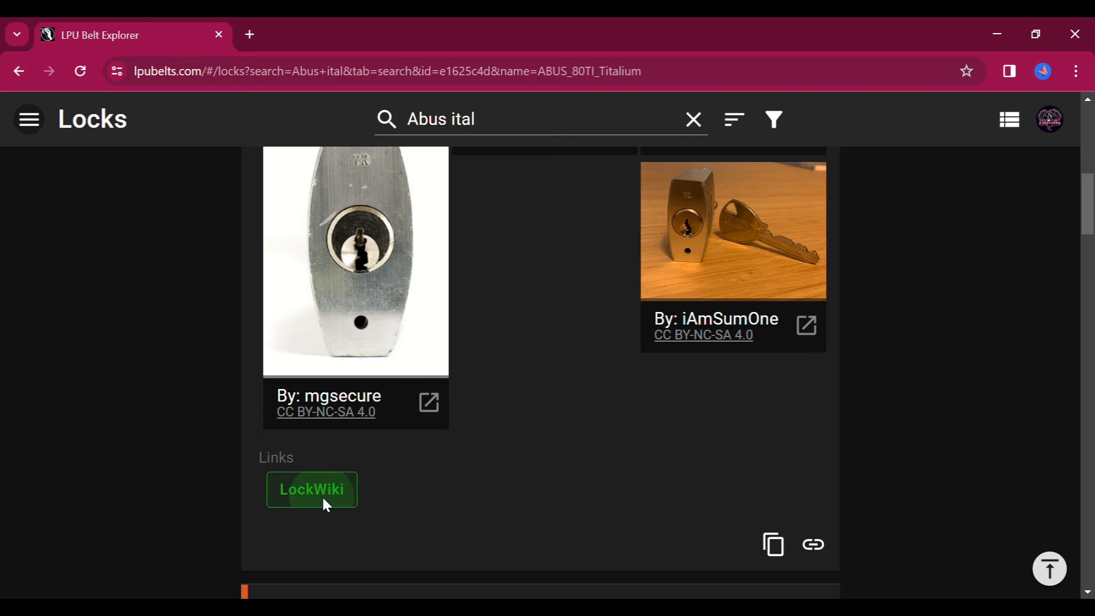
click(311, 489)
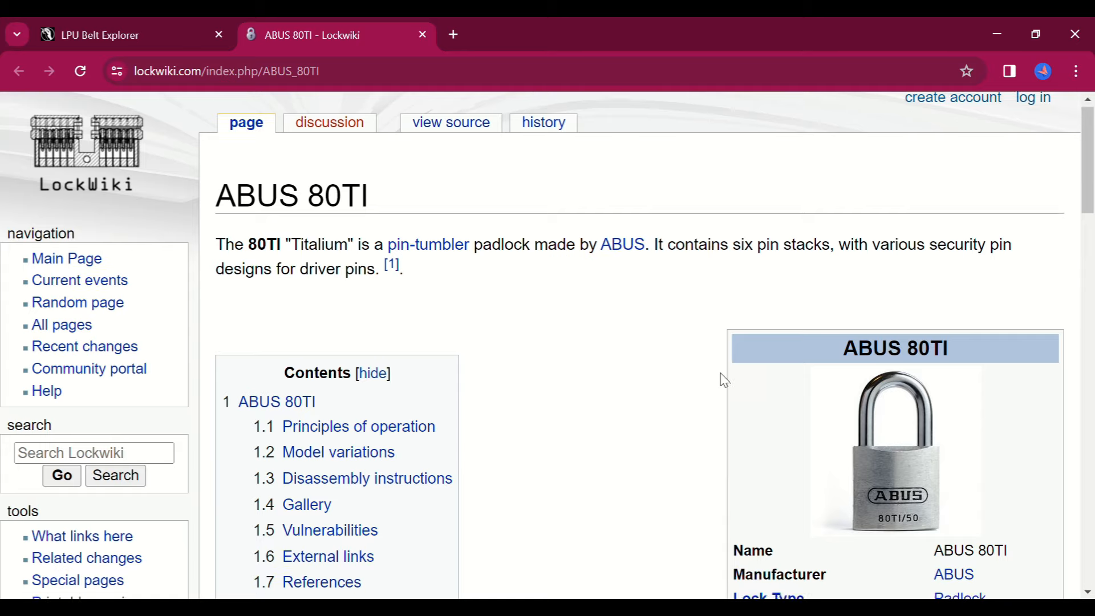
scroll(down, 3)
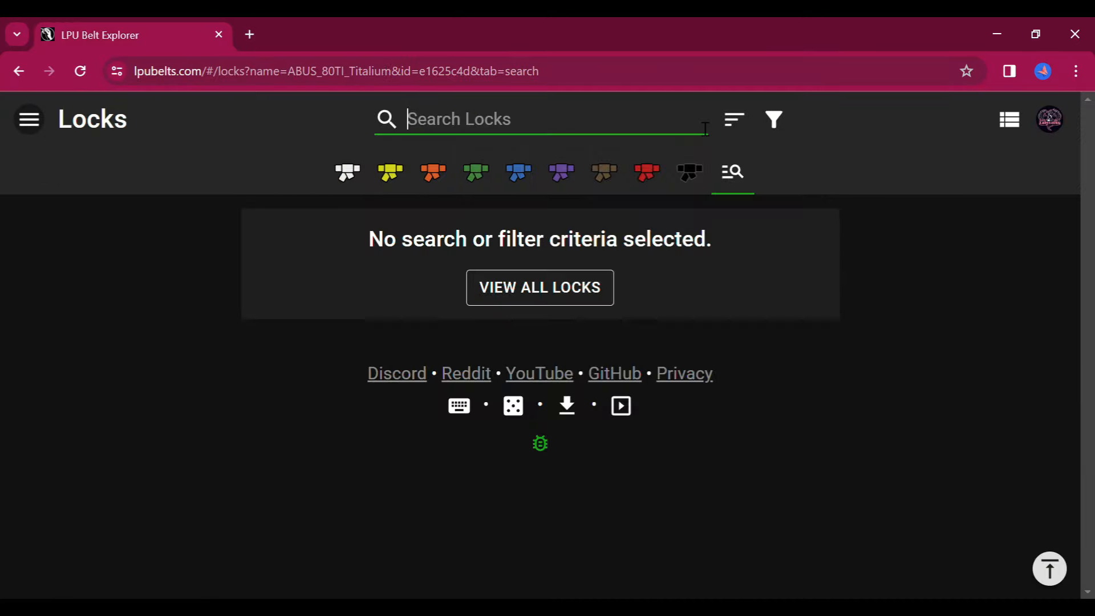
mouse_move(434, 172)
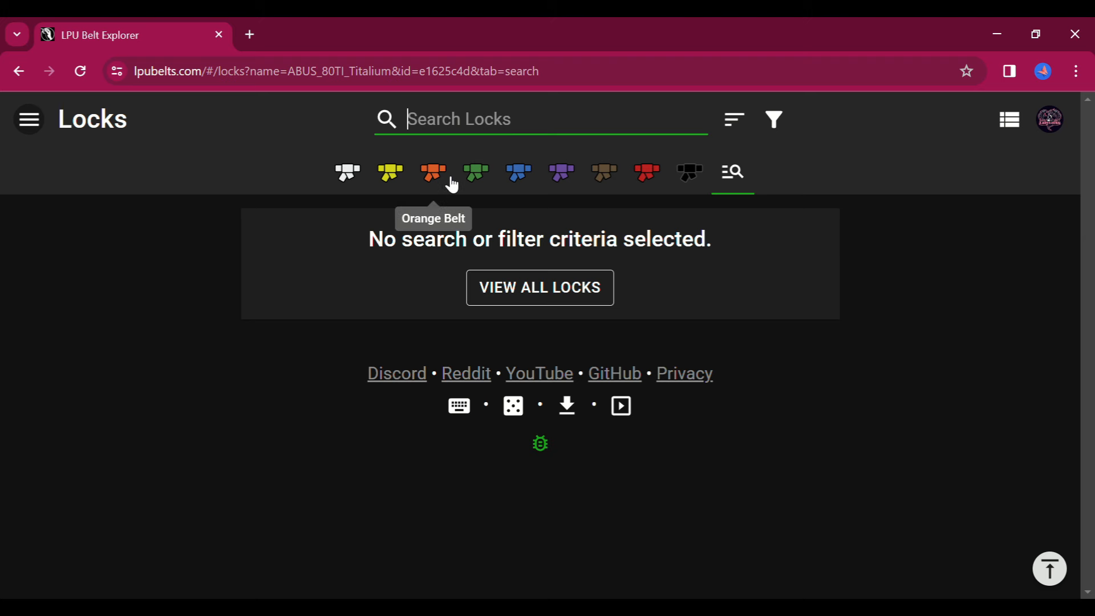
mouse_move(689, 172)
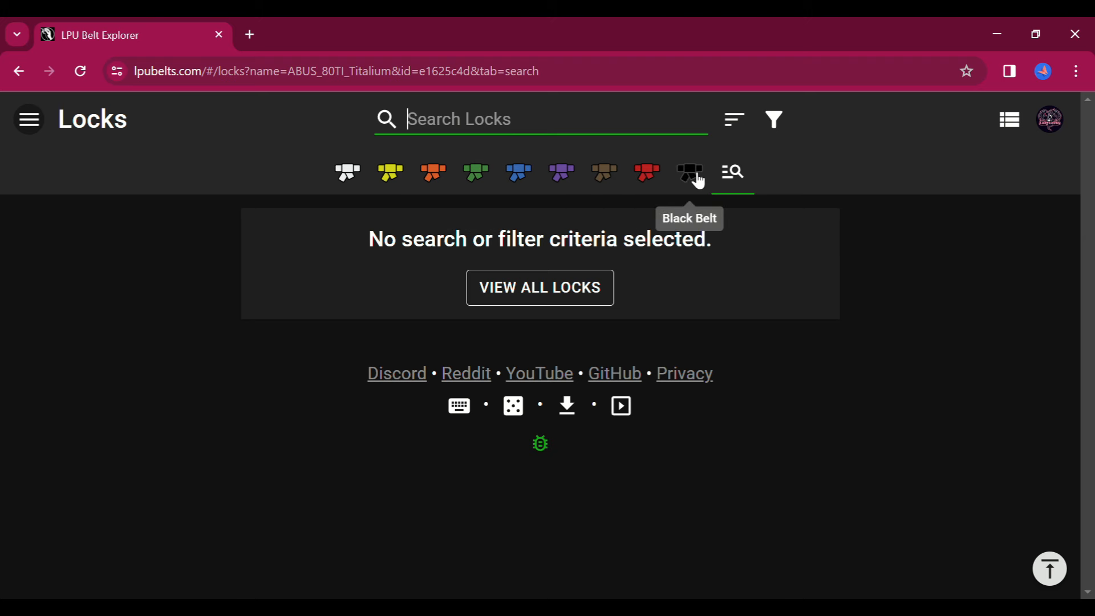
Step: Show the Black Belt lock list from the belt tab bar
click(687, 172)
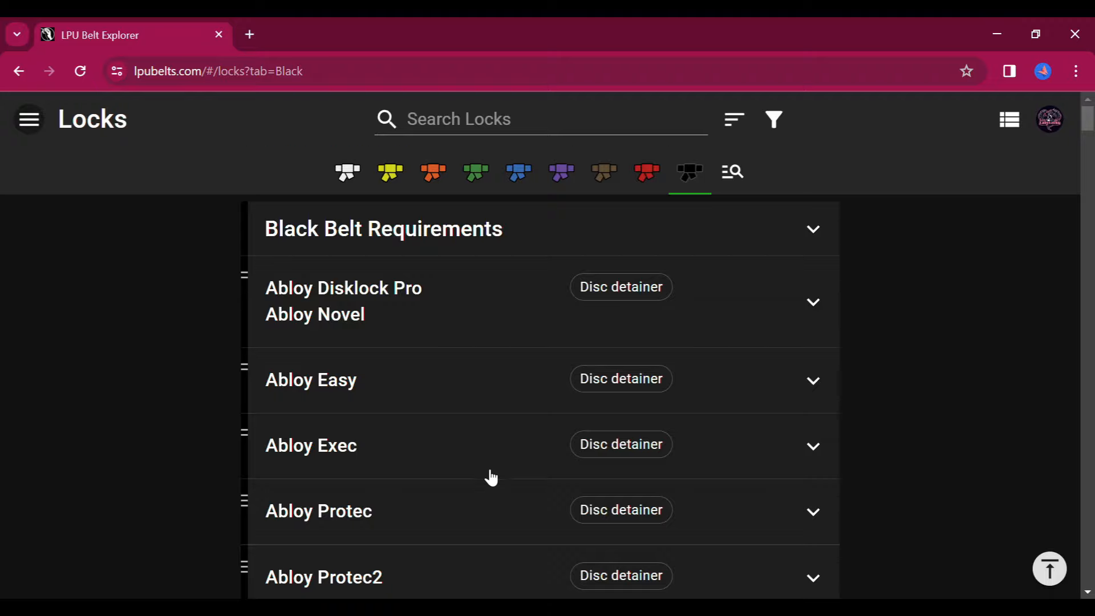
scroll(down, 3)
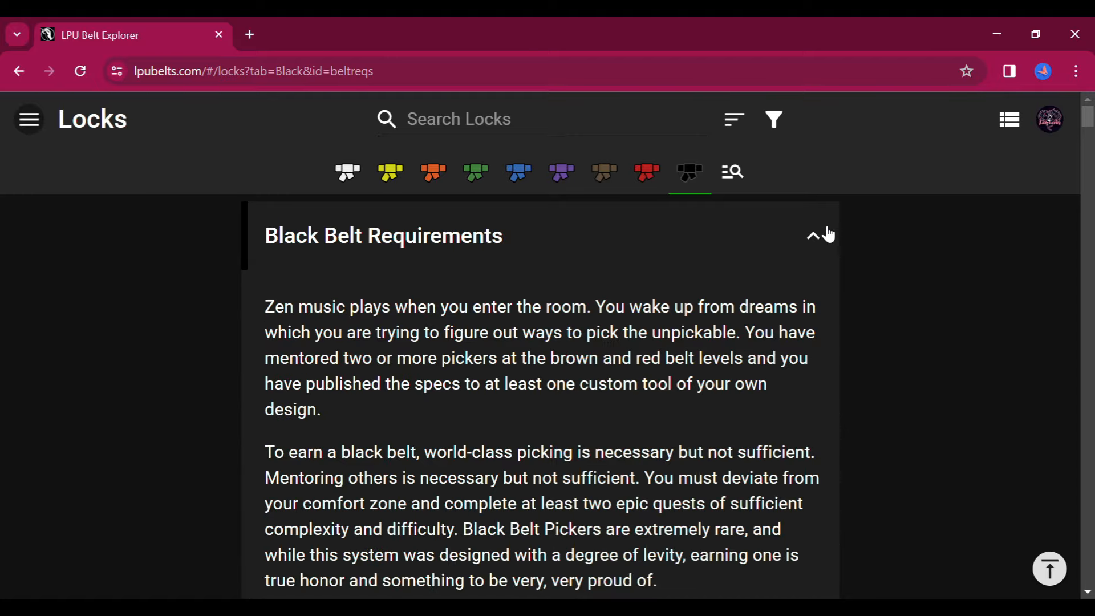
scroll(down, 3)
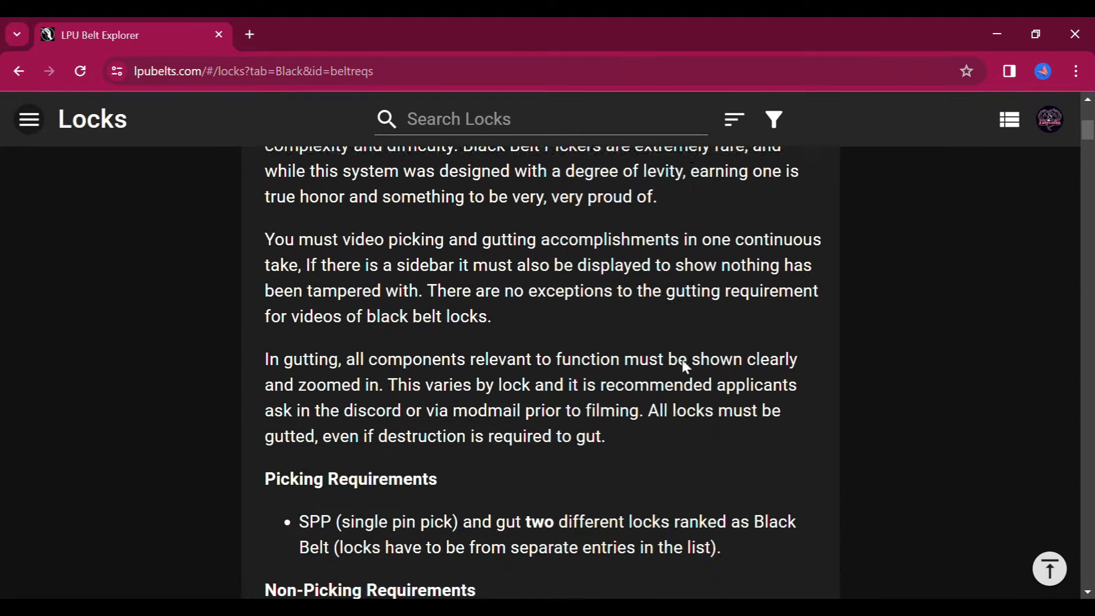
scroll(down, 3)
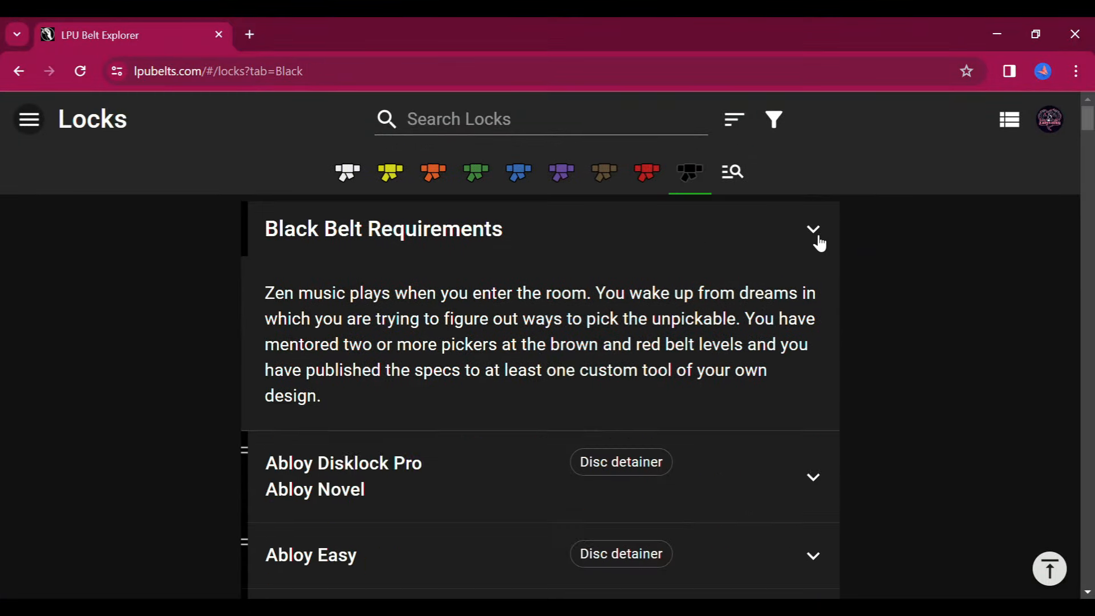
click(813, 229)
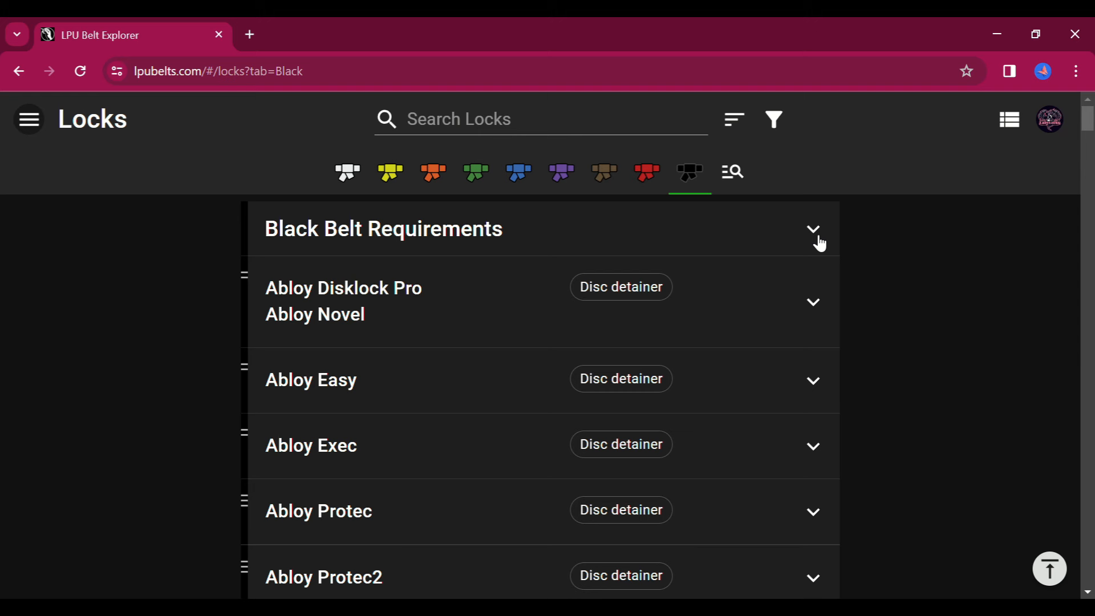
mouse_move(173, 138)
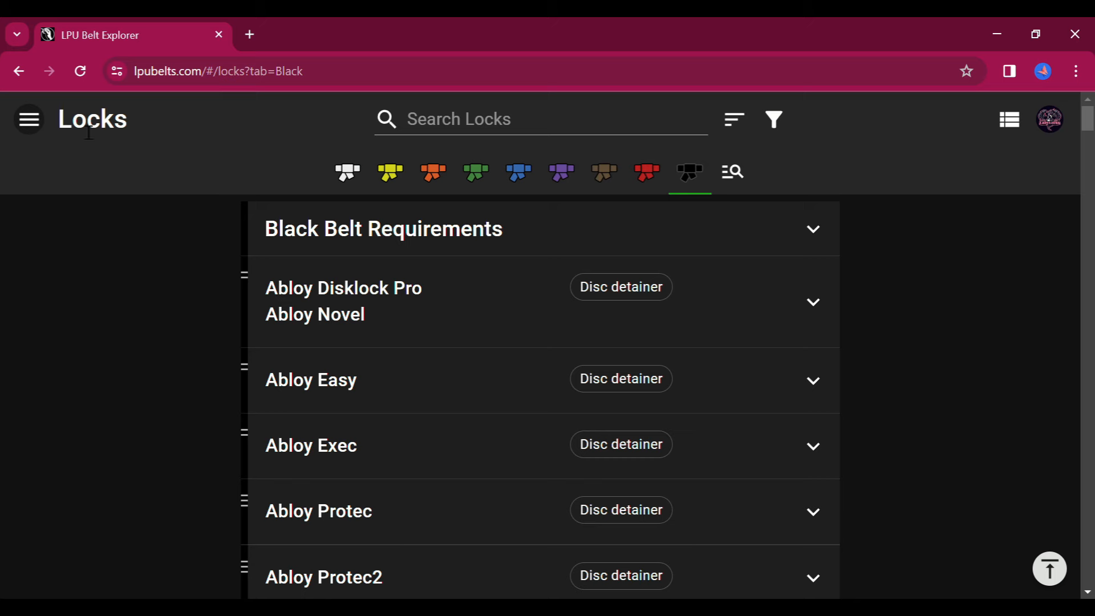
Step: Toggle the site navigation menu over the Black Belt lock list
click(28, 118)
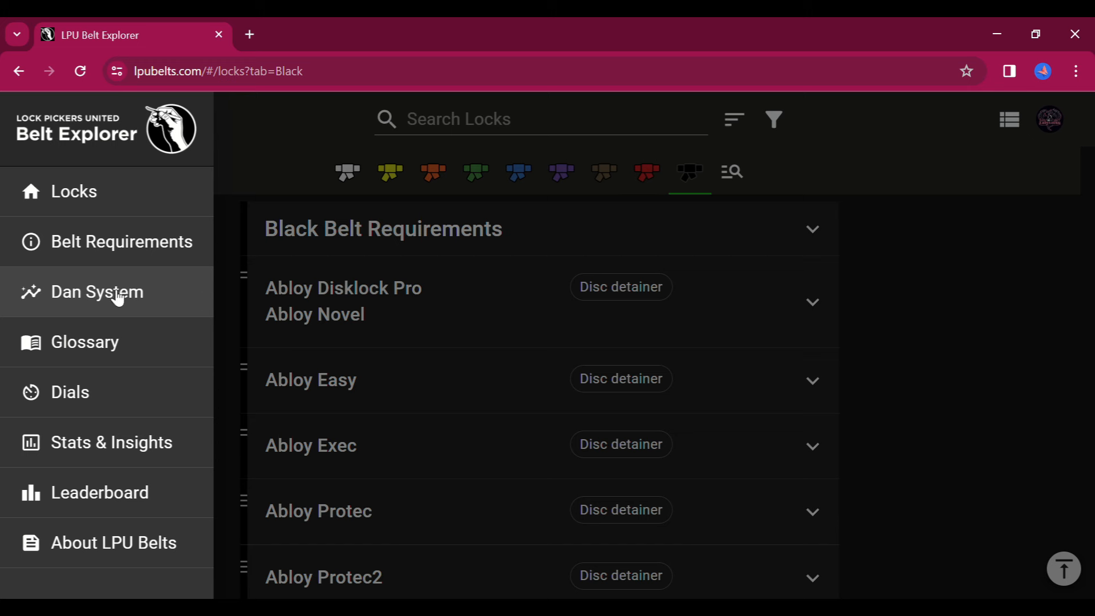
mouse_move(225, 219)
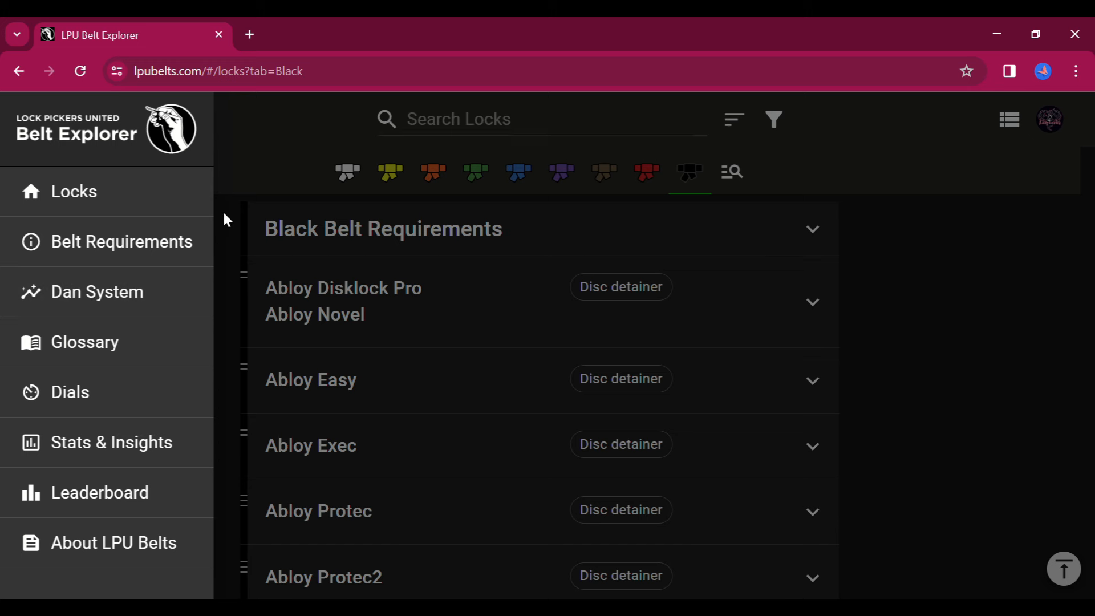
mouse_move(286, 213)
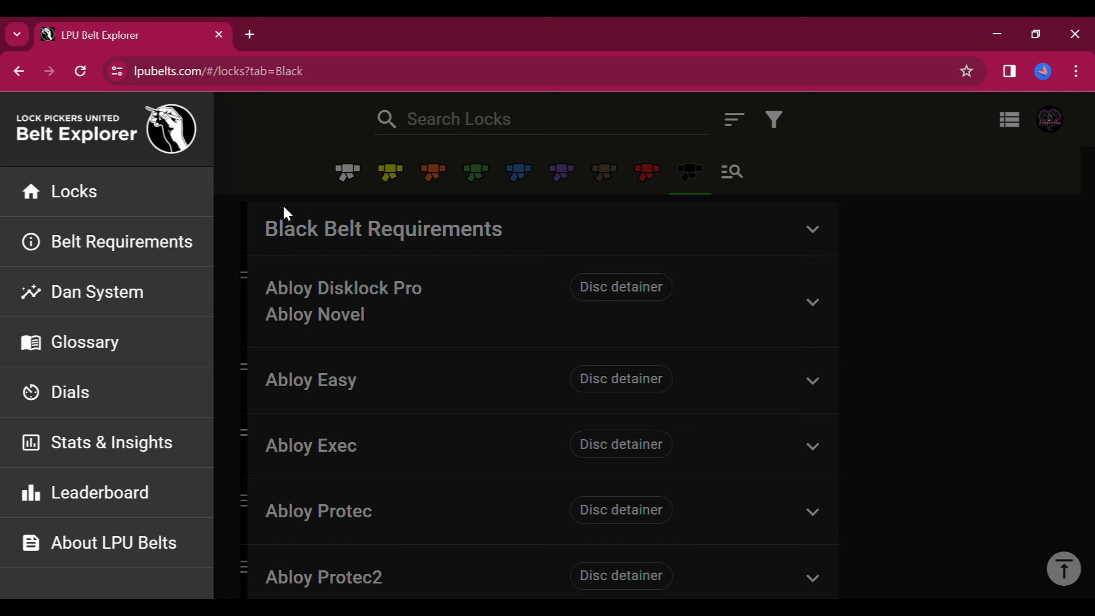
mouse_move(743, 216)
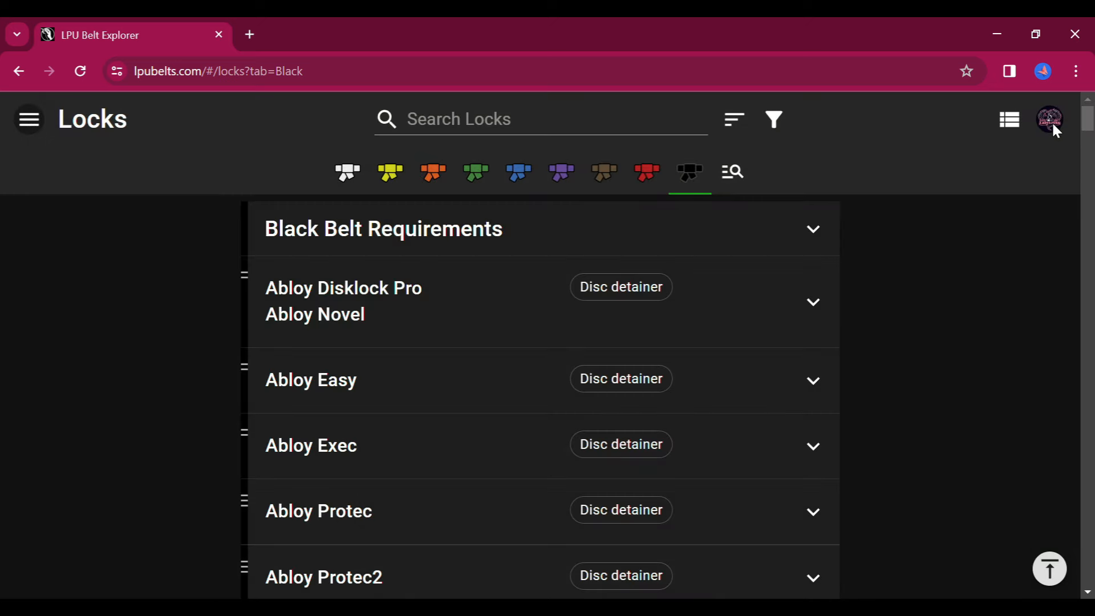
Step: View your own profile with its 86-lock collection via the account menu
click(1049, 118)
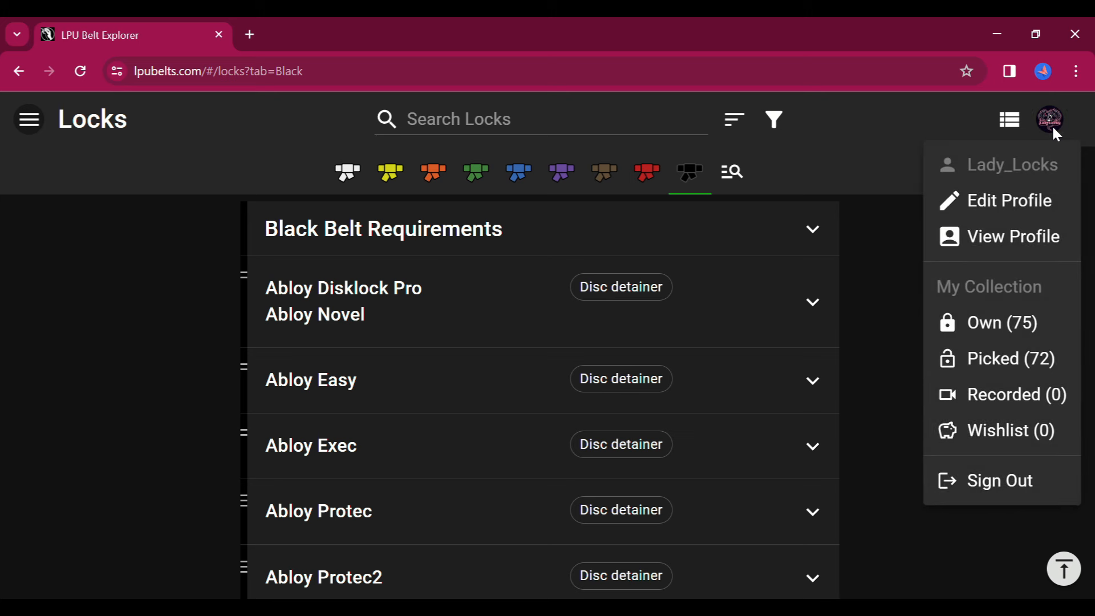
mouse_move(1012, 236)
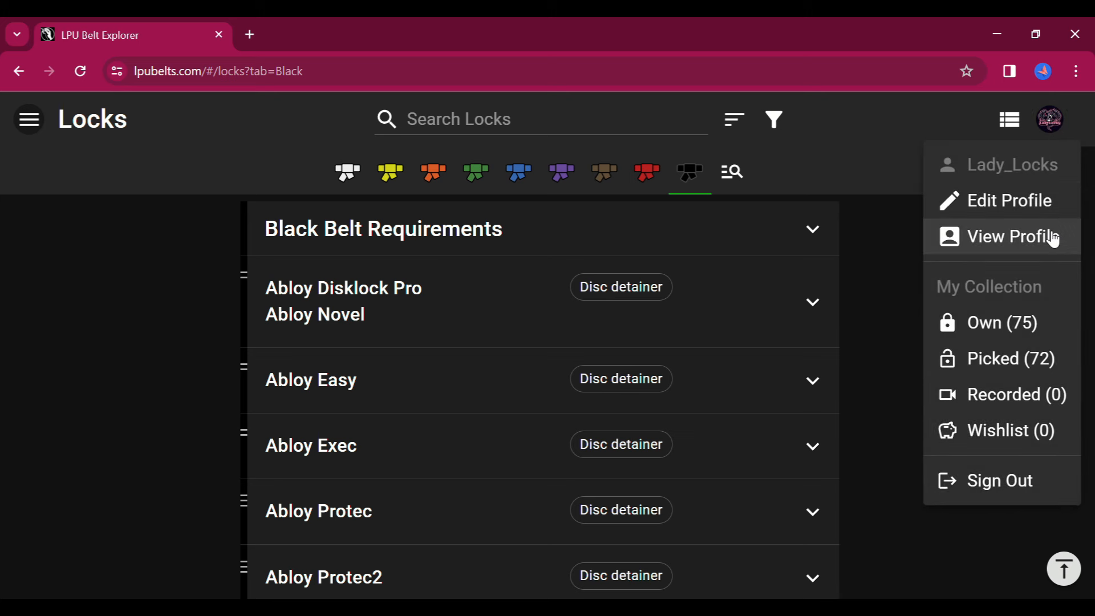
click(1015, 236)
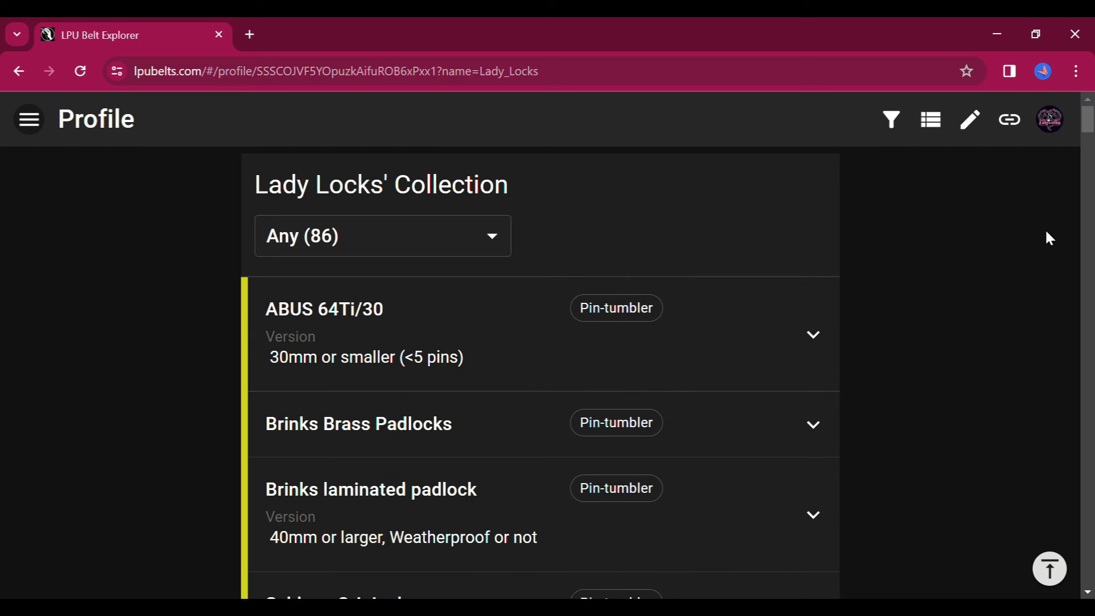
mouse_move(411, 358)
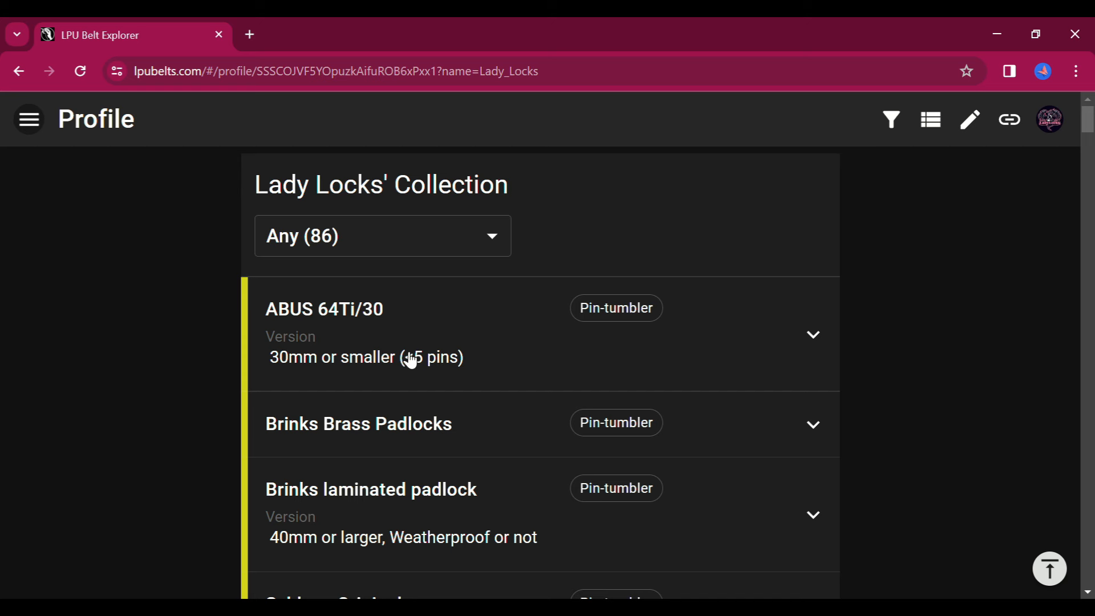
mouse_move(1049, 118)
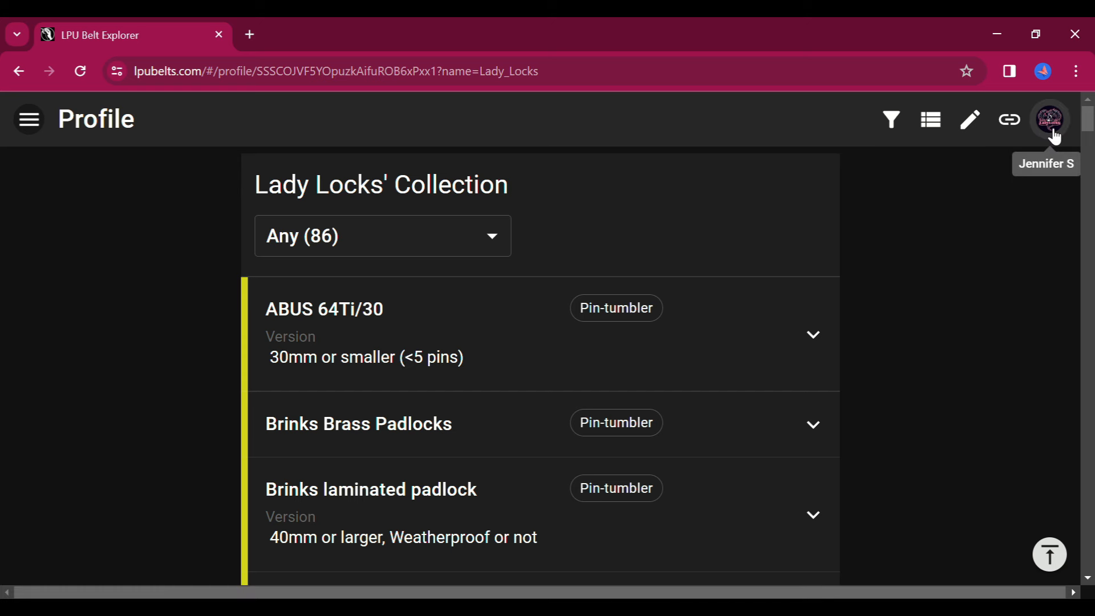
click(1049, 119)
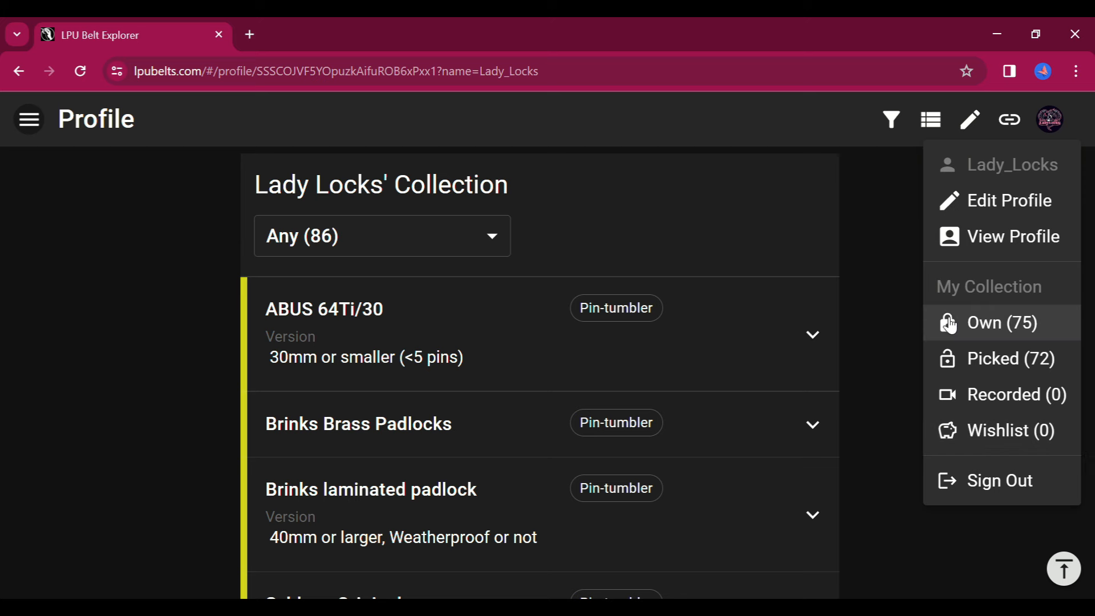
mouse_move(875, 223)
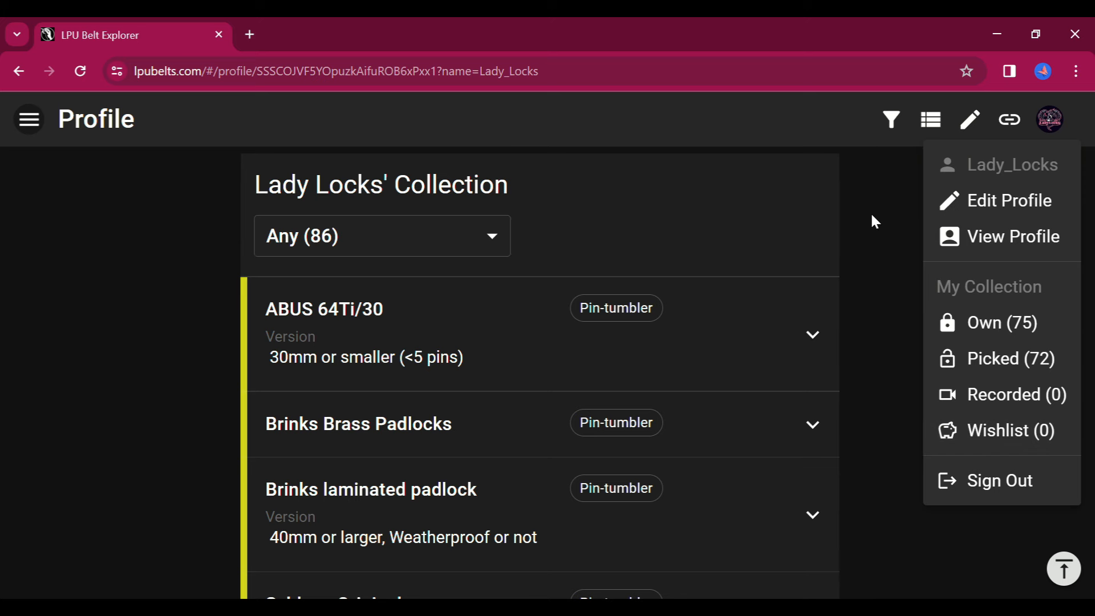
scroll(down, 3)
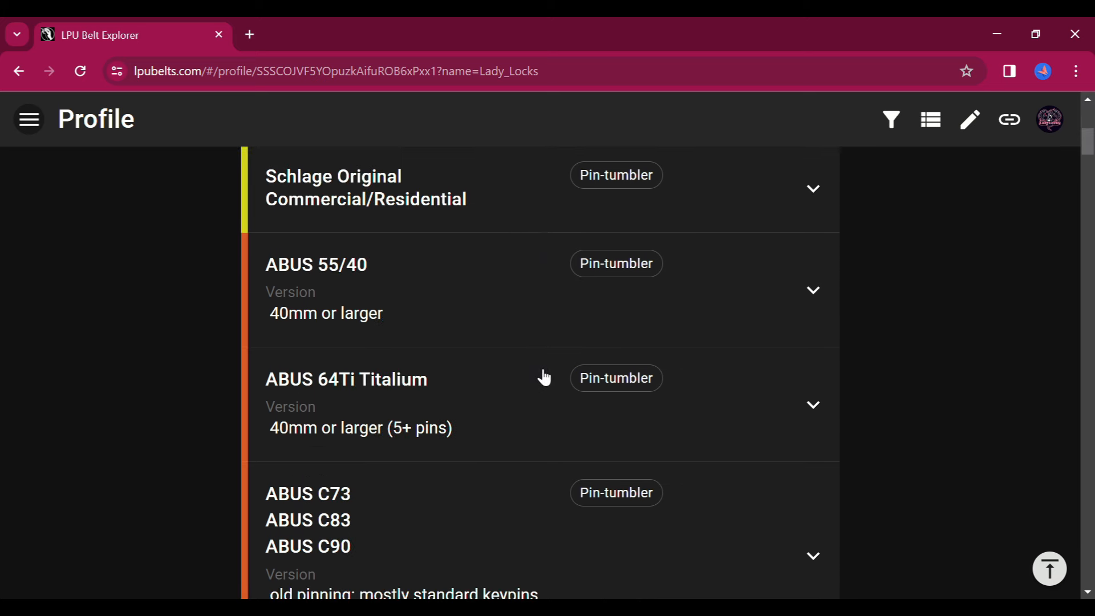
scroll(down, 3)
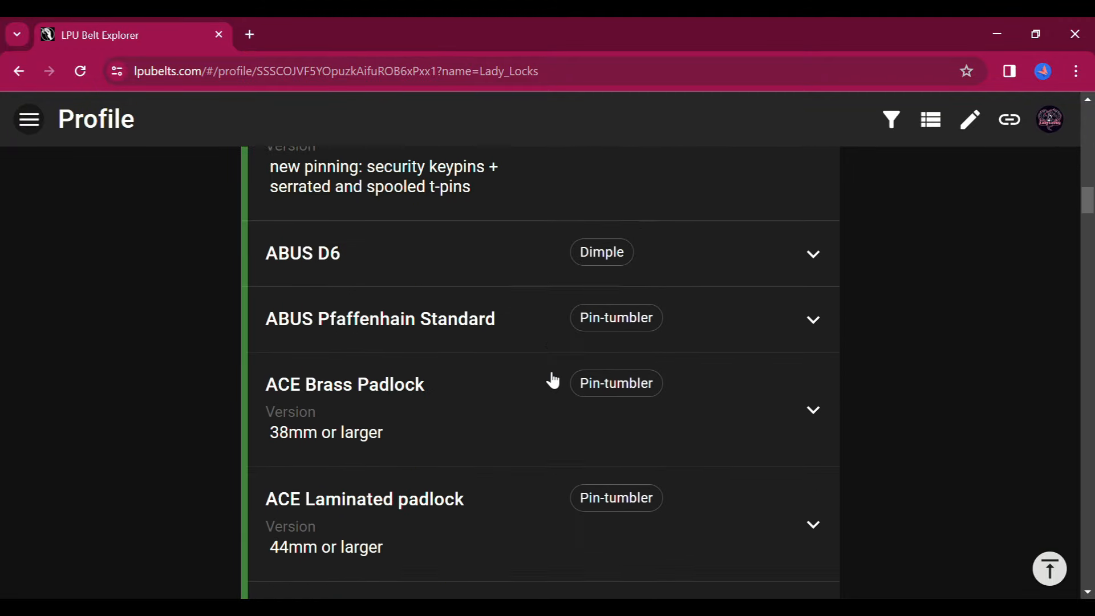
scroll(down, 3)
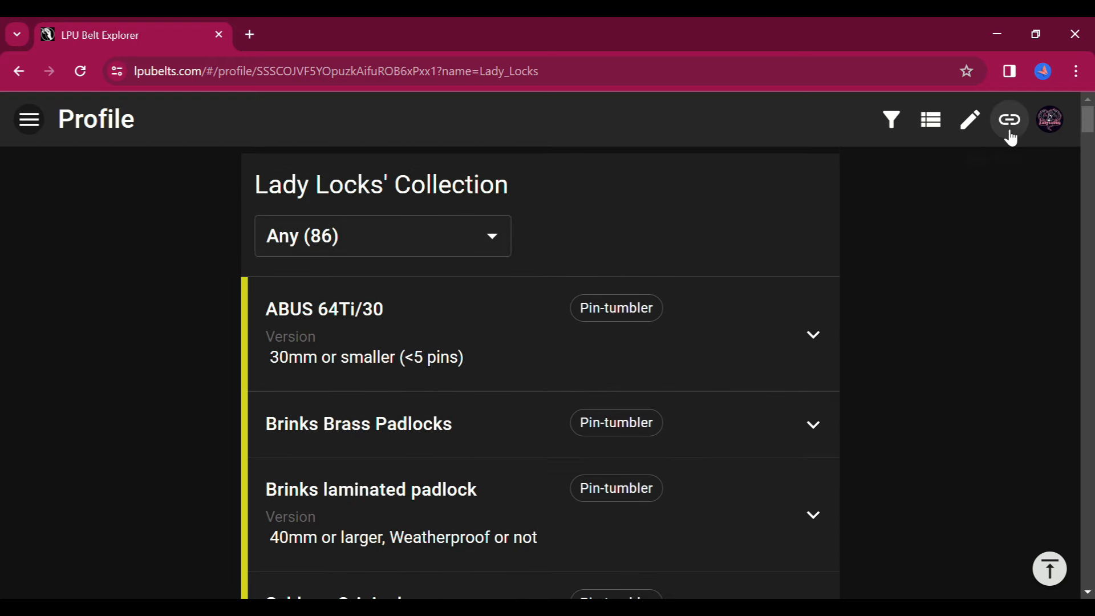
mouse_move(1009, 120)
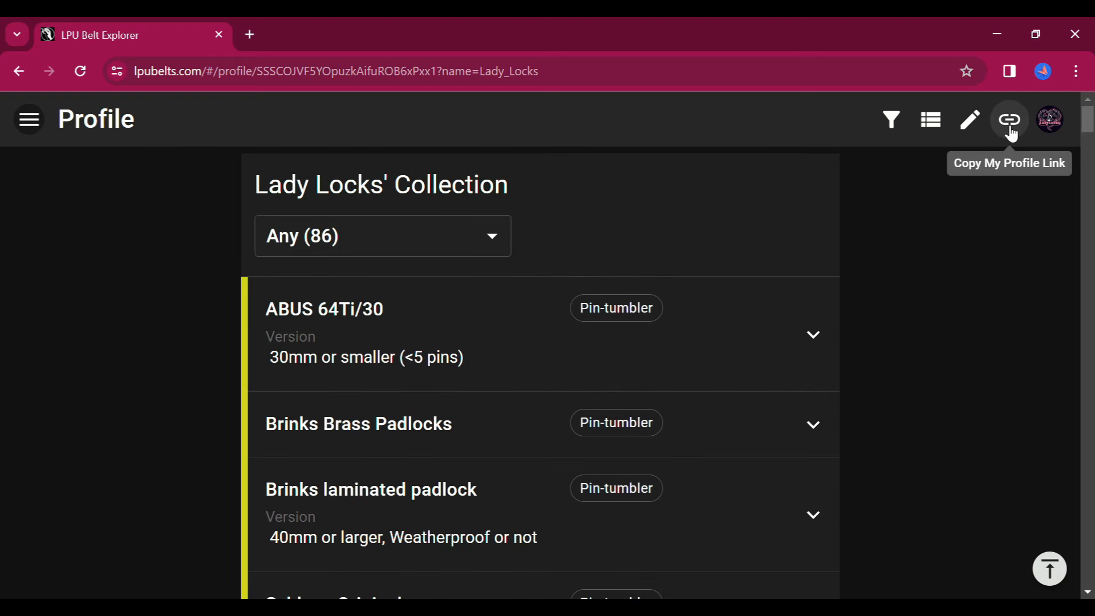
Step: Bring up the site navigation menu over the profile's lock collection
click(28, 118)
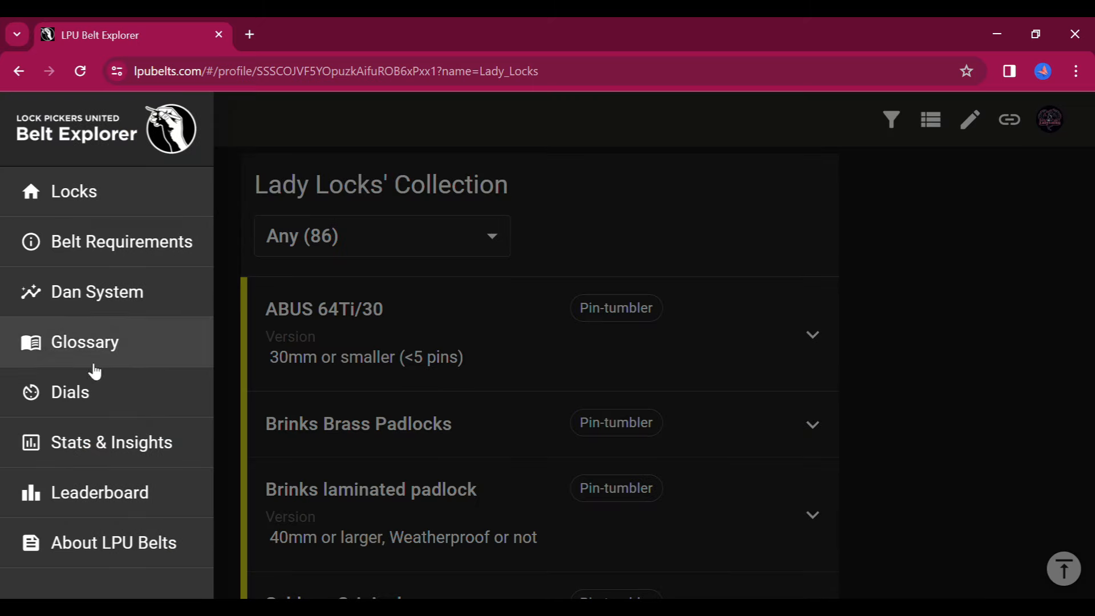
mouse_move(114, 503)
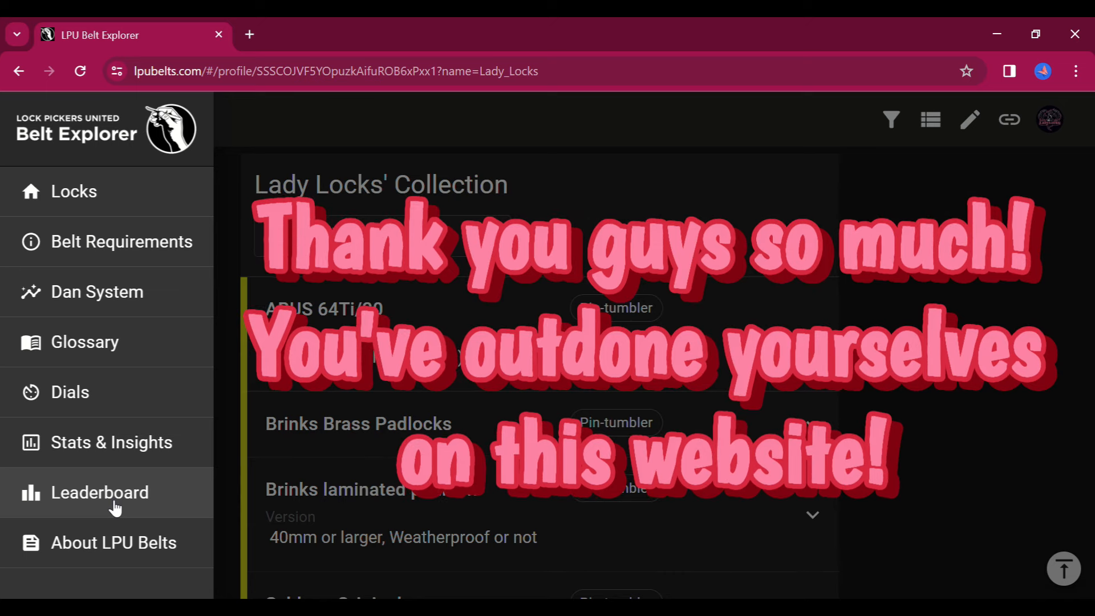
mouse_move(675, 183)
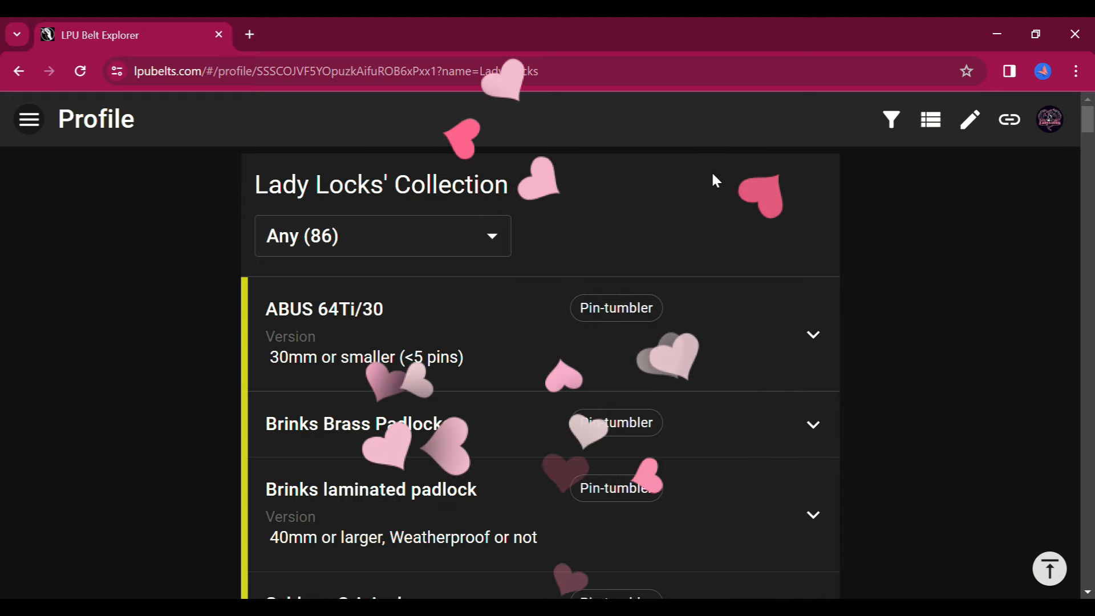
mouse_move(29, 119)
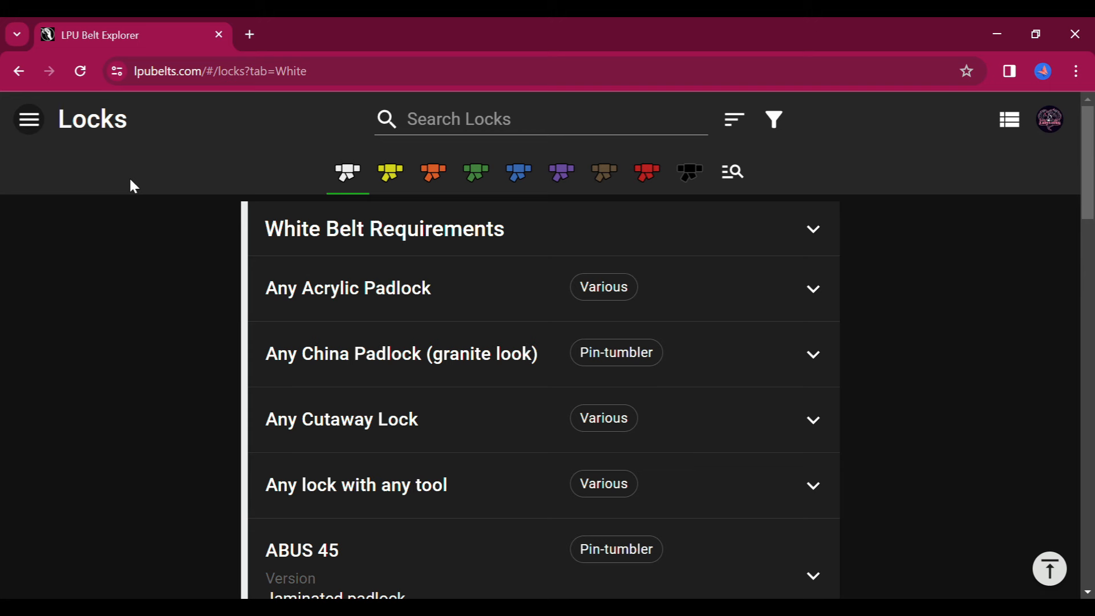
Step: Focus the Search Locks field on the White Belt Locks page
click(539, 118)
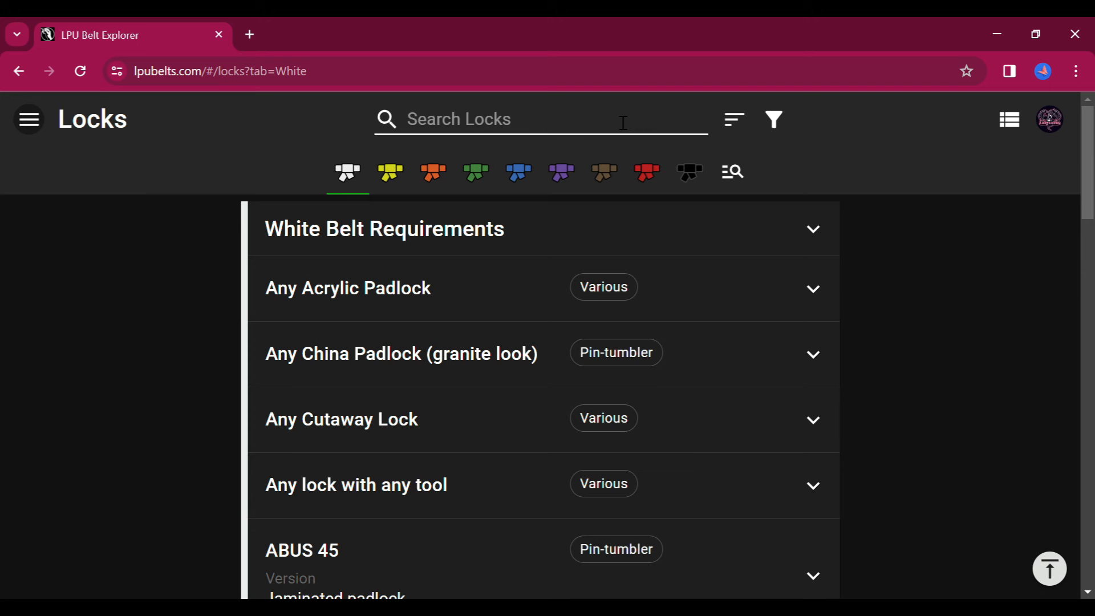